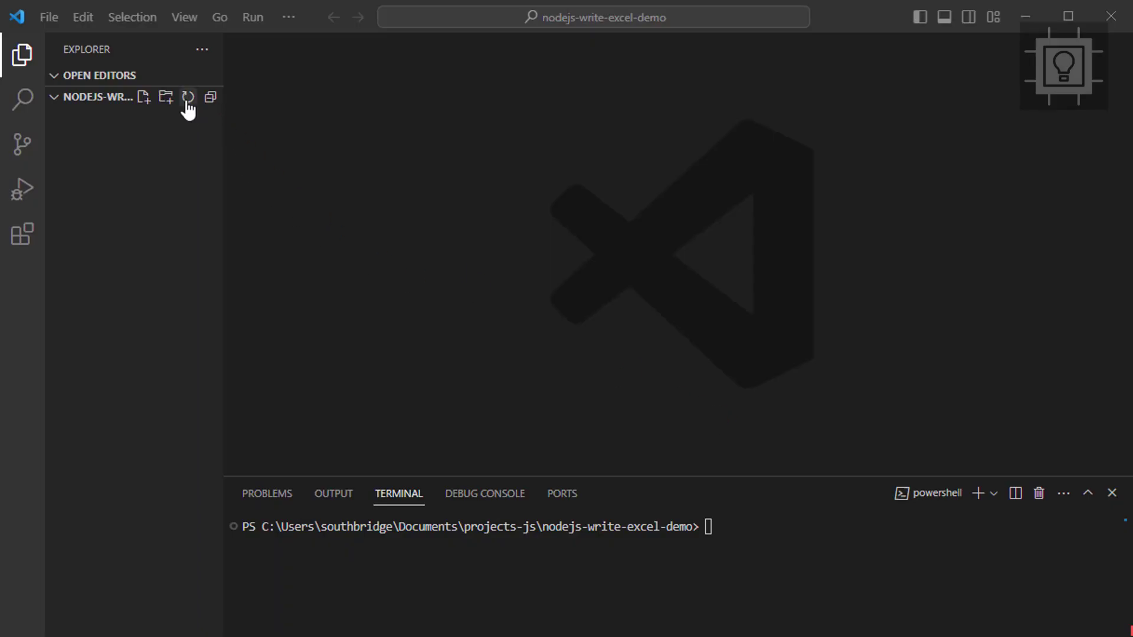
Create a new file named index.js in the nodejs-write-excel-demo project.
{"action": "left_click", "coordinate": [144, 96]}
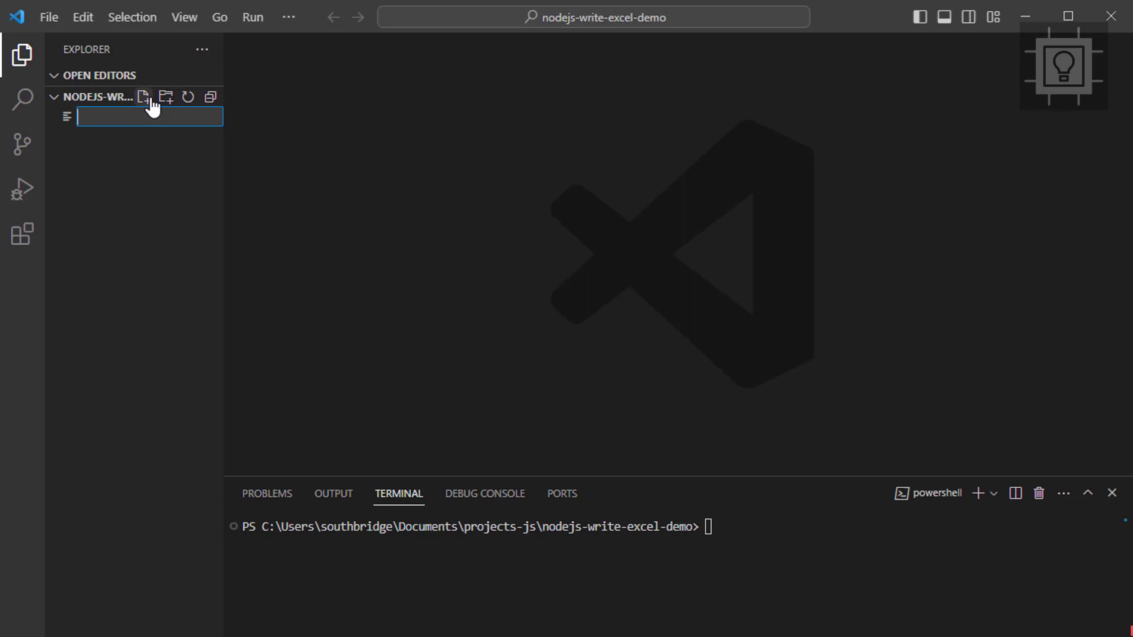
{"action": "type", "text": "index.js"}
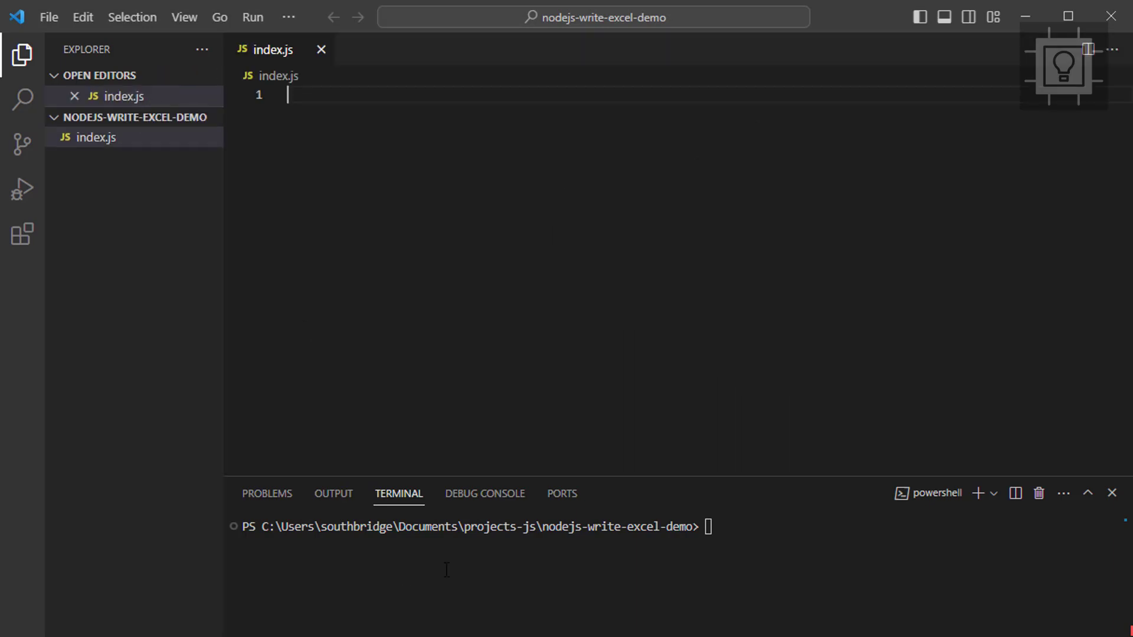
{"action": "type", "text": "npm"}
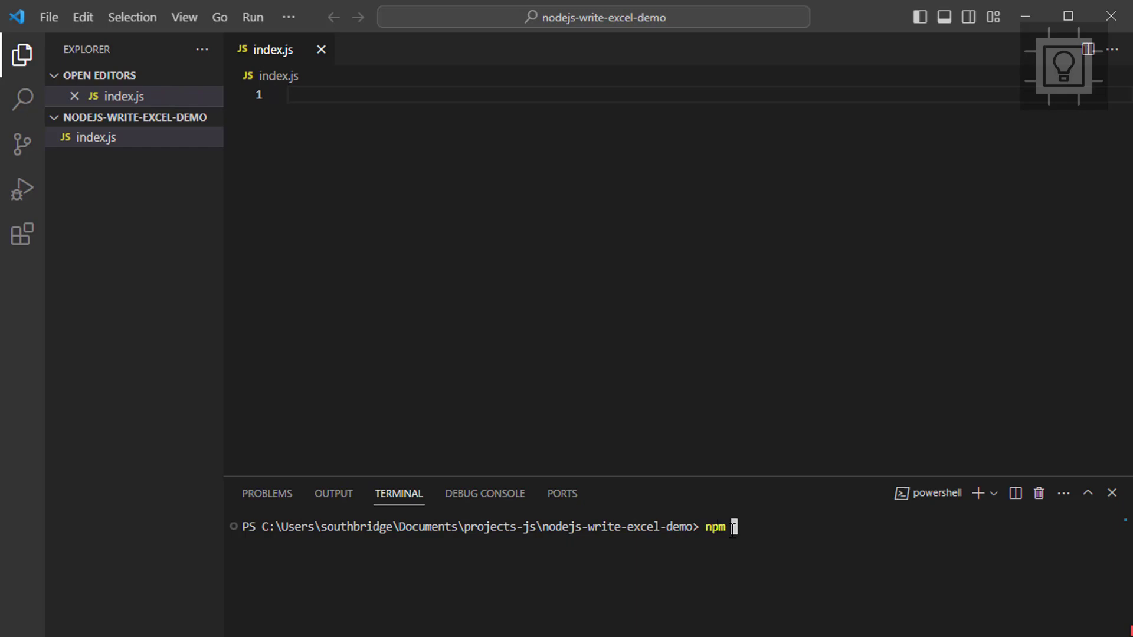
Run npm init -y to generate a default package.json.
{"action": "type", "text": "init -y"}
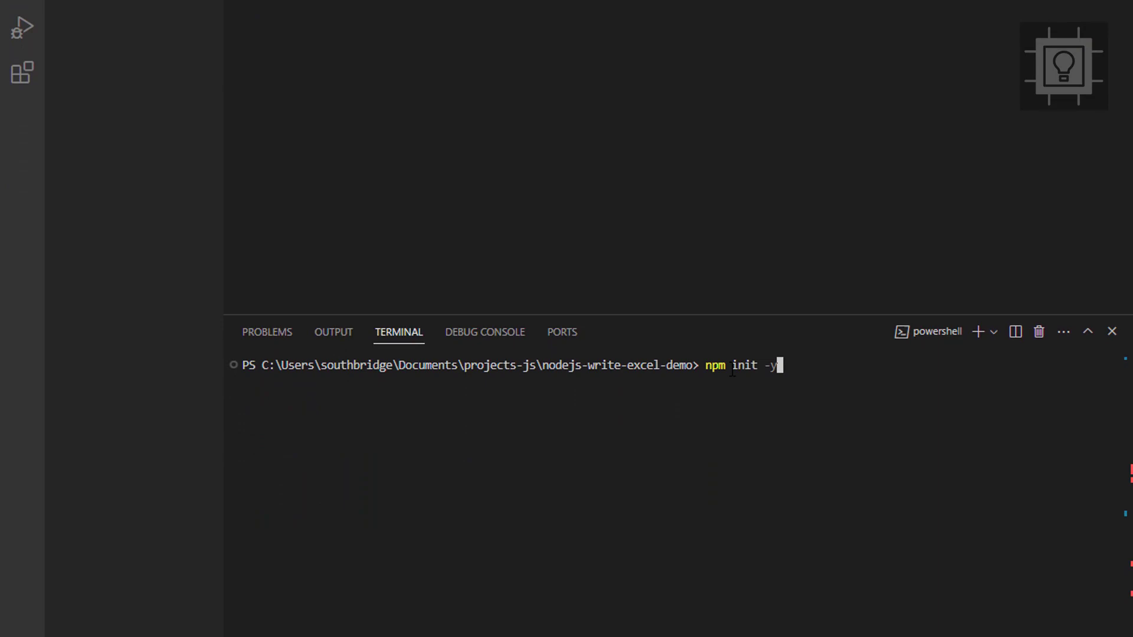
{"action": "key", "text": "Return"}
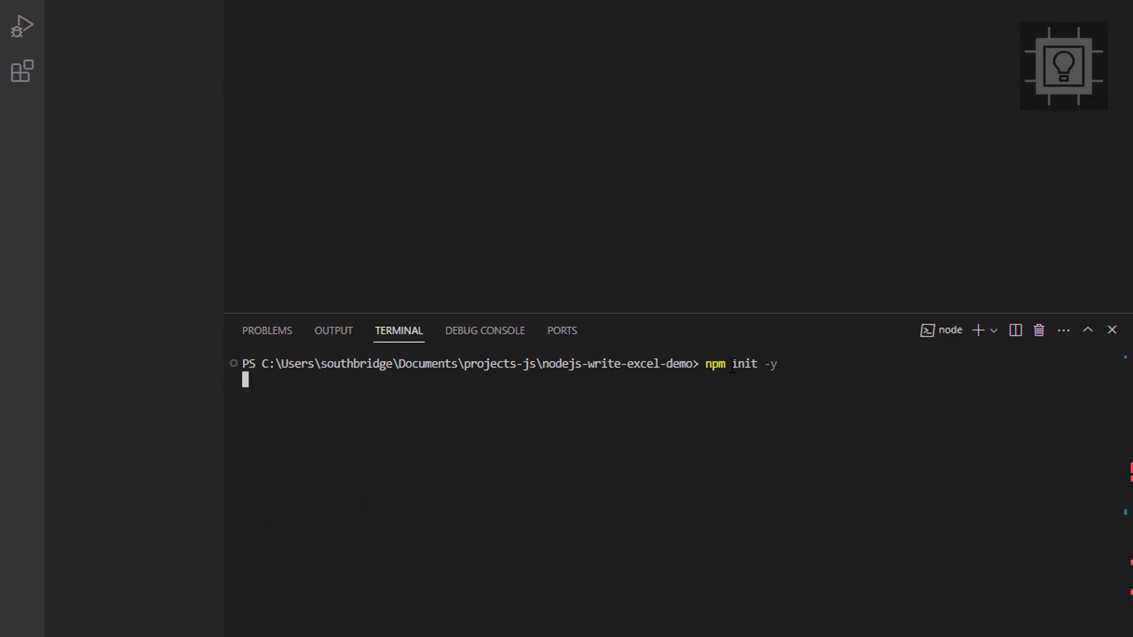
{"action": "key", "text": "Return"}
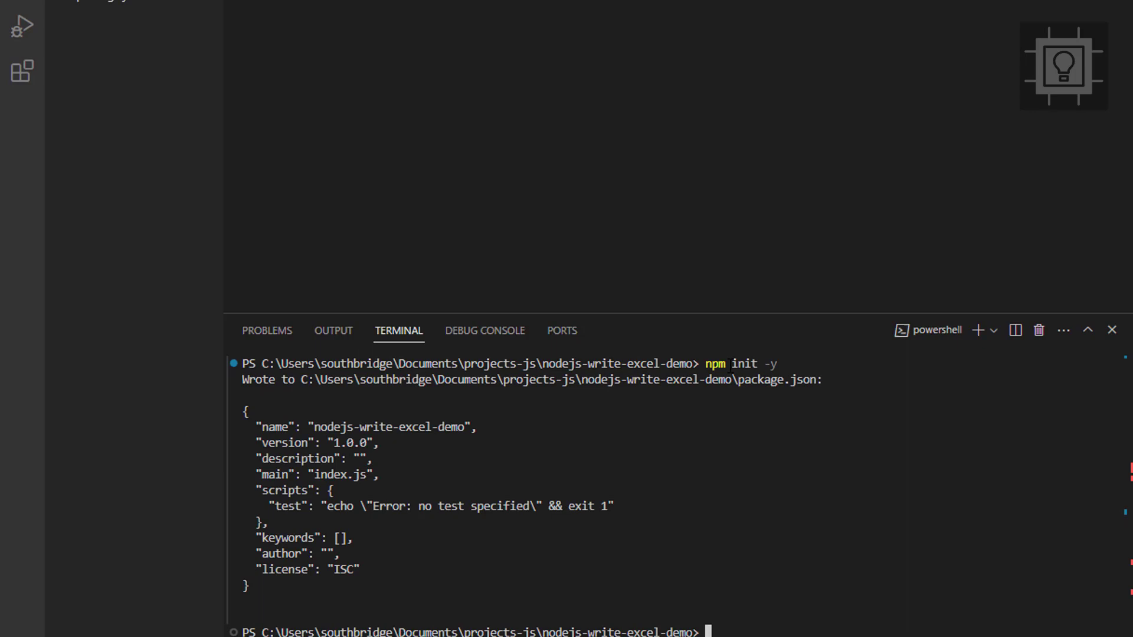
{"action": "type", "text": "cls"}
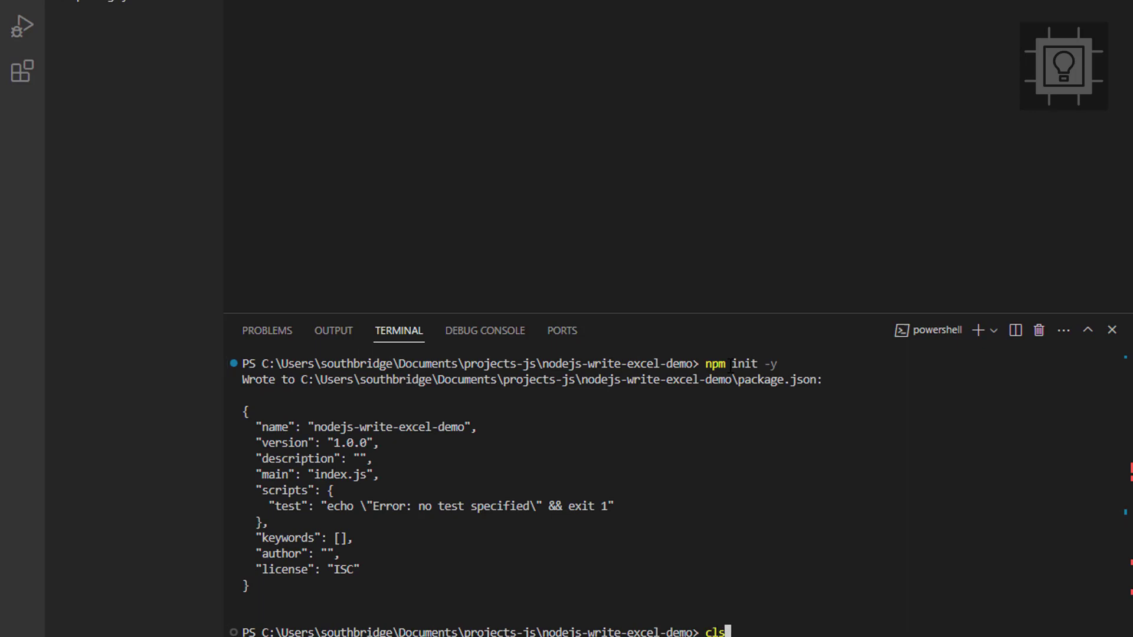
Clear the terminal and install the xlsx package with npm install.
{"action": "key", "text": "Return"}
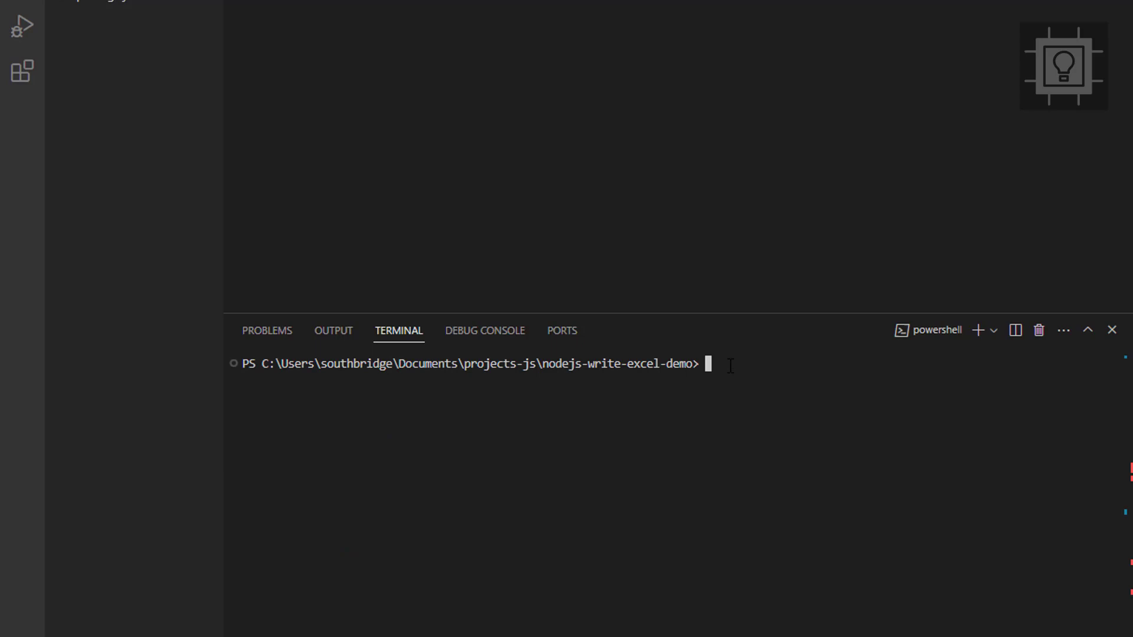
{"action": "type", "text": "npm"}
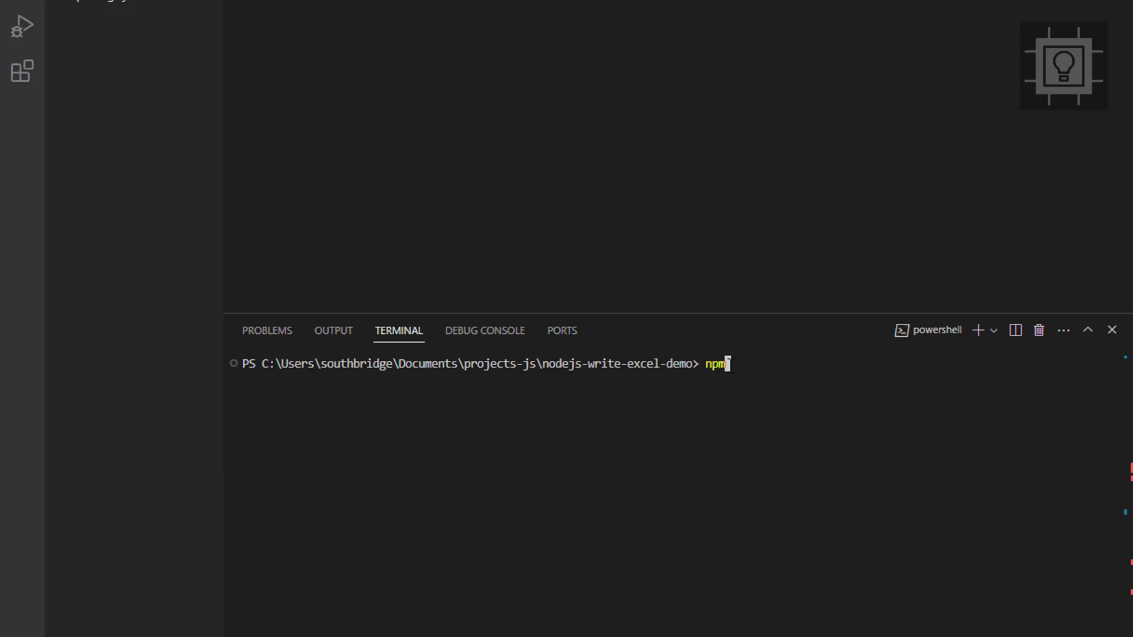
{"action": "type", "text": "ins"}
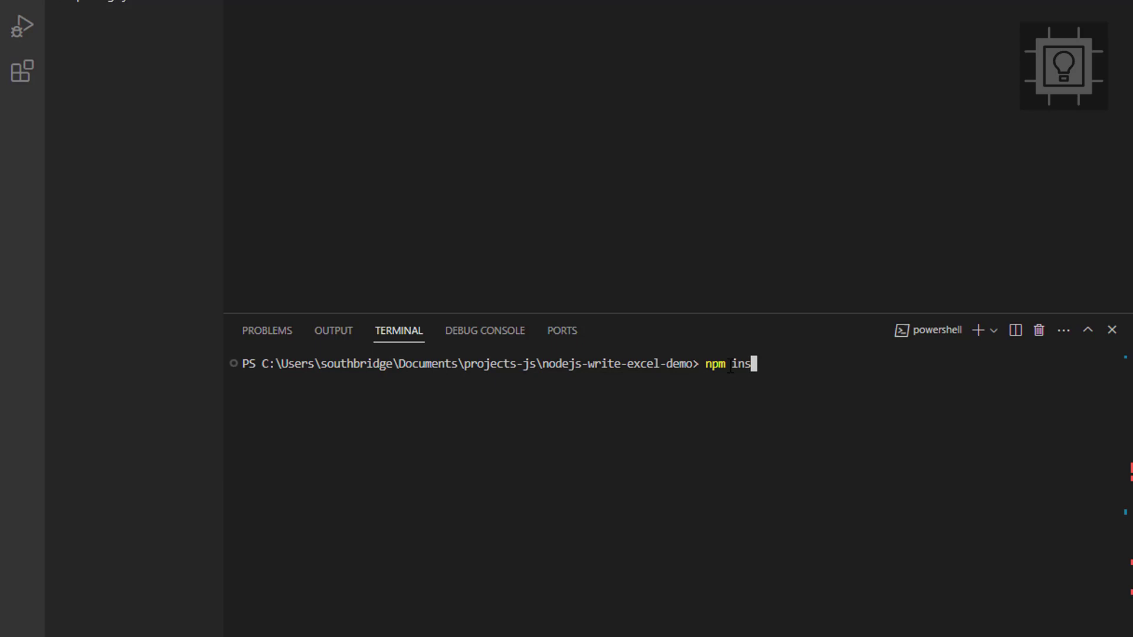
{"action": "type", "text": "all xl"}
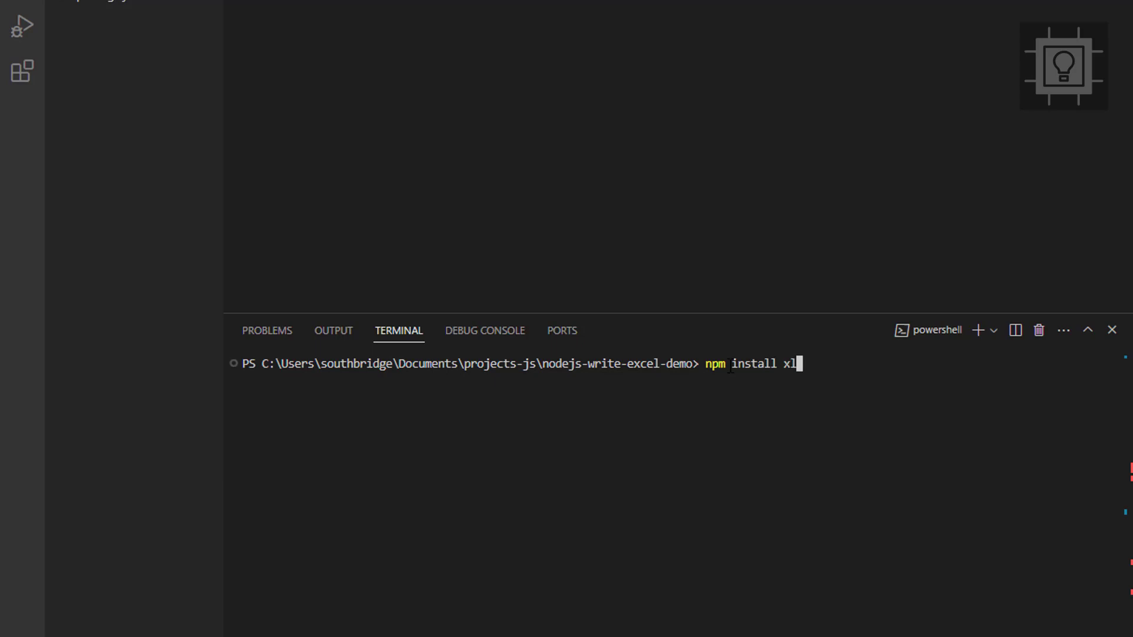
{"action": "key", "text": "Return"}
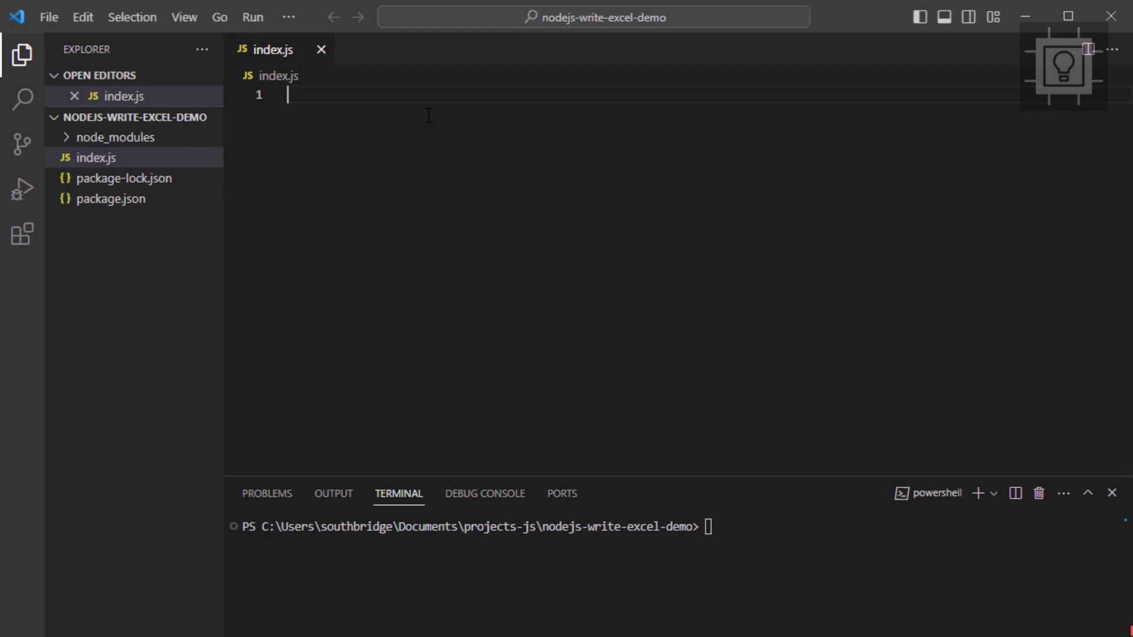
Add const XLSX = require('xlsx') and a data array of user records to index.js.
{"action": "type", "text": "const"}
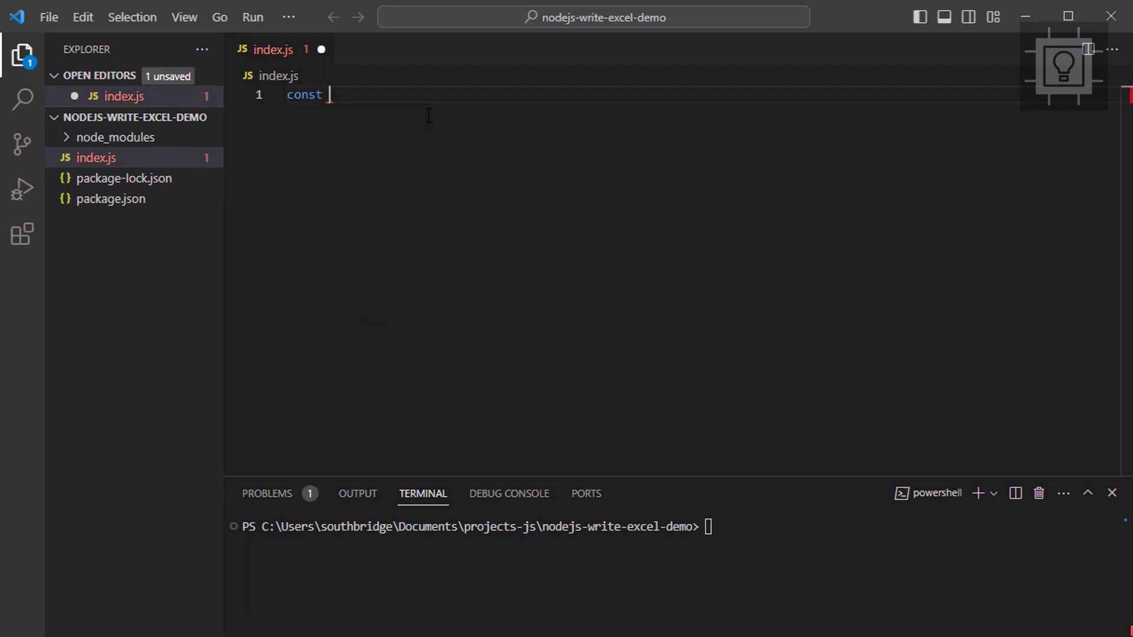
{"action": "type", "text": "XLSX = require('xlsx');"}
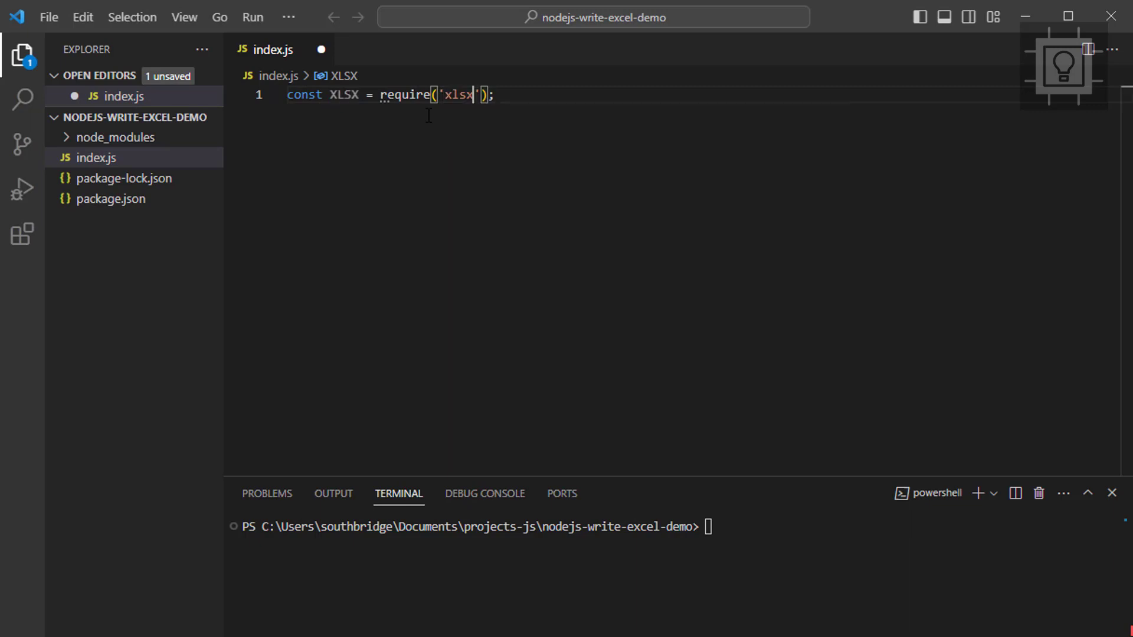
{"action": "type", "text": "const data"}
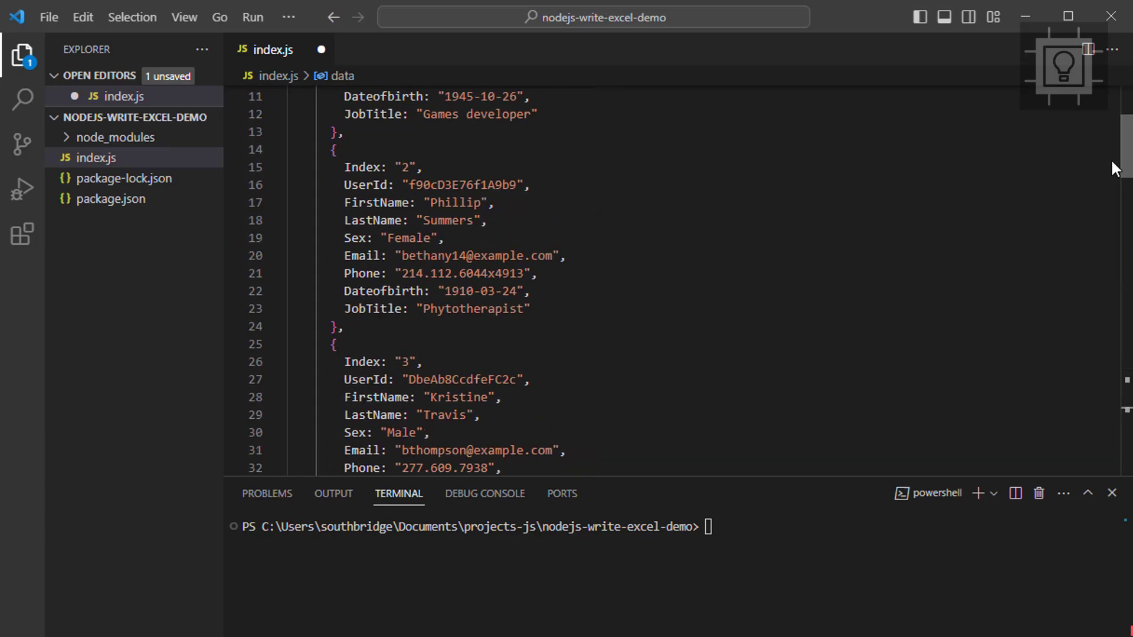
{"action": "scroll", "scroll_direction": "up", "scroll_amount": 3}
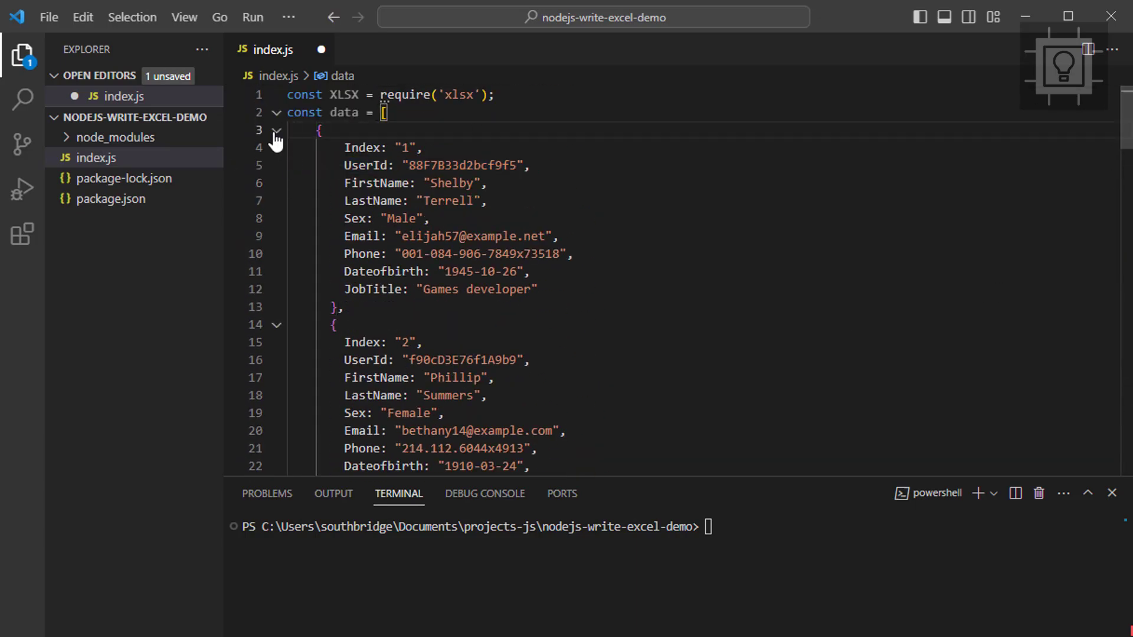
{"action": "left_click", "coordinate": [275, 113]}
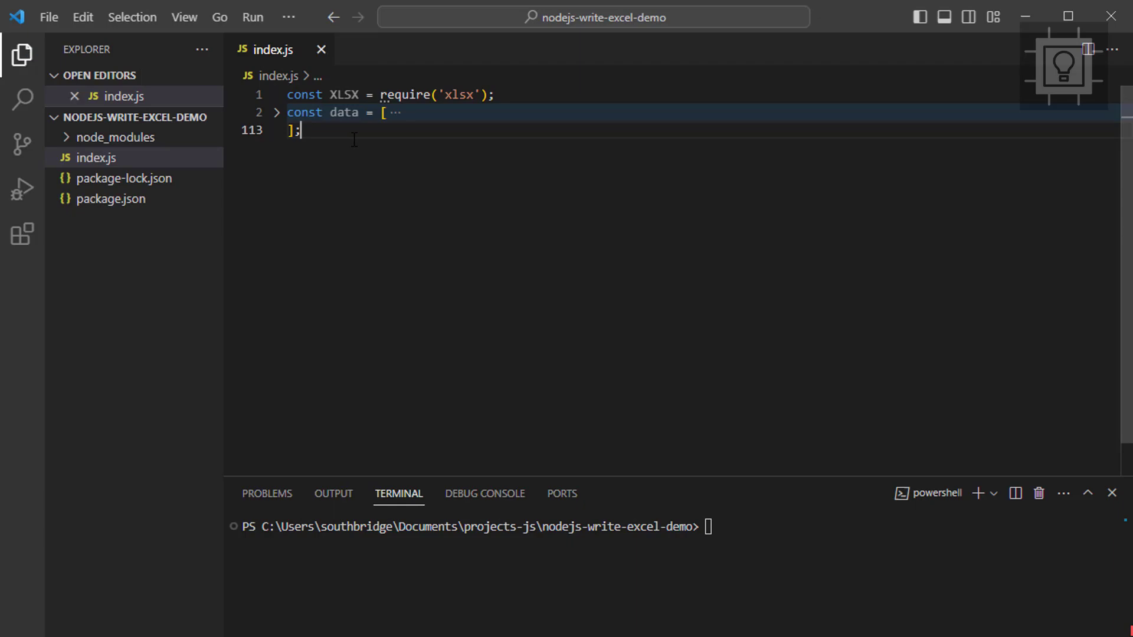
{"action": "key", "text": "Enter"}
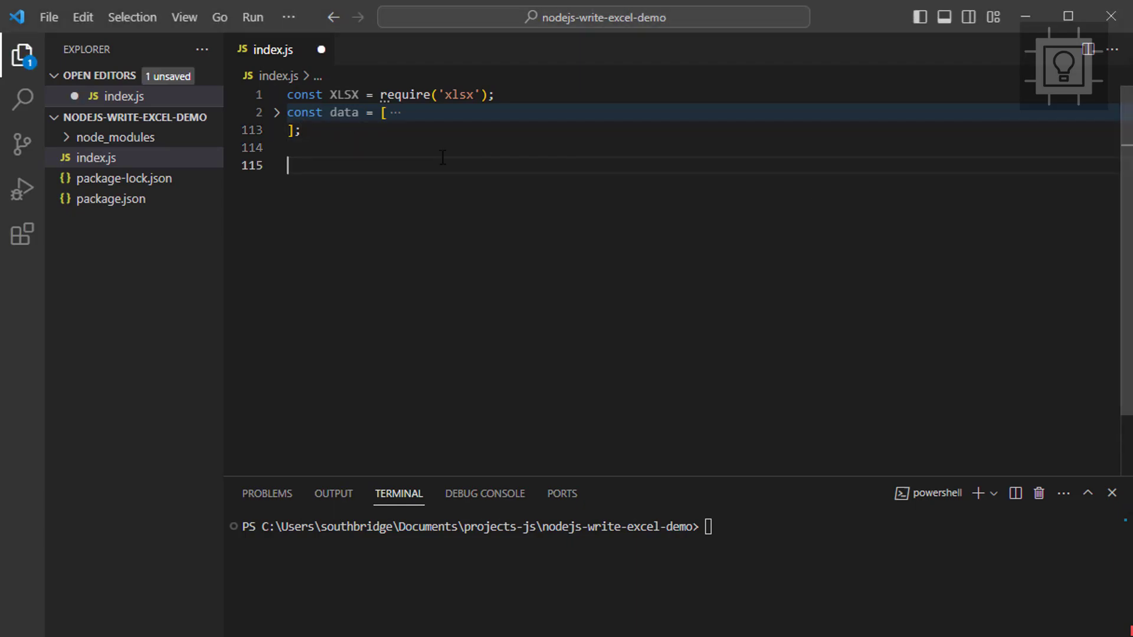
Convert the data into a worksheet with XLSX.utils.json_to_sheet(data).
{"action": "type", "text": "const workS"}
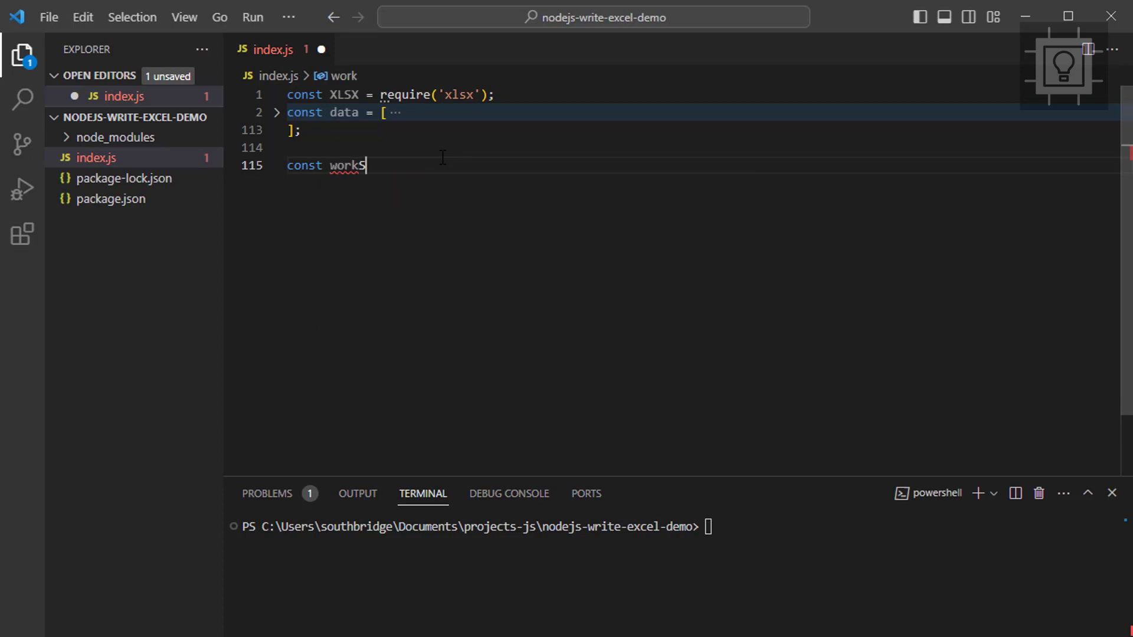
{"action": "type", "text": "Sheet = XLSX"}
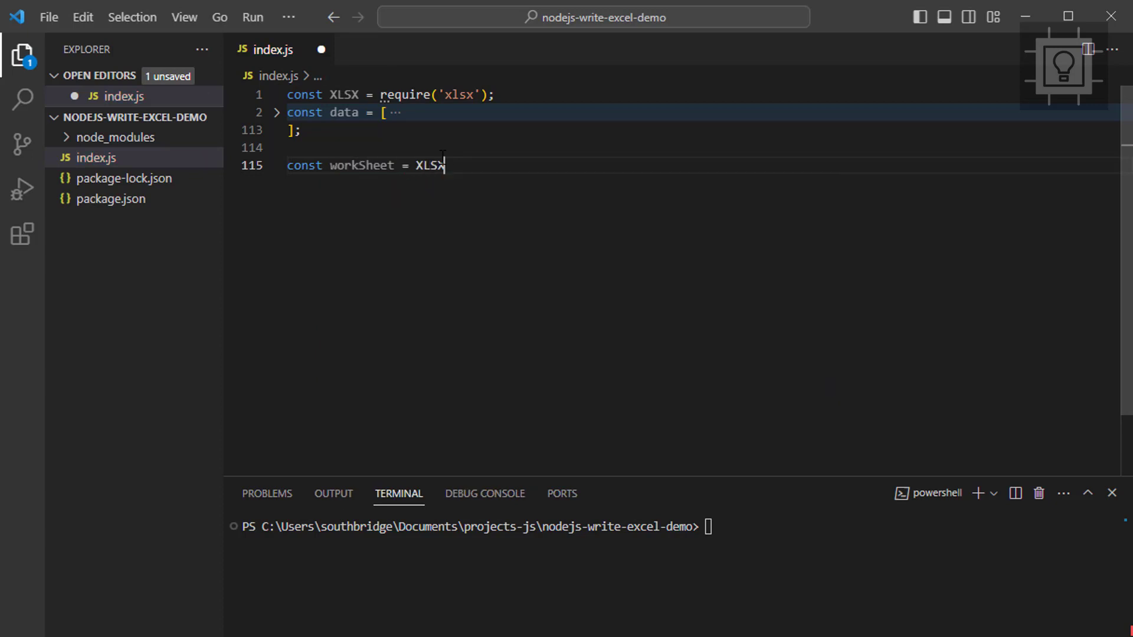
{"action": "type", "text": ".utils.json_to_sheet()"}
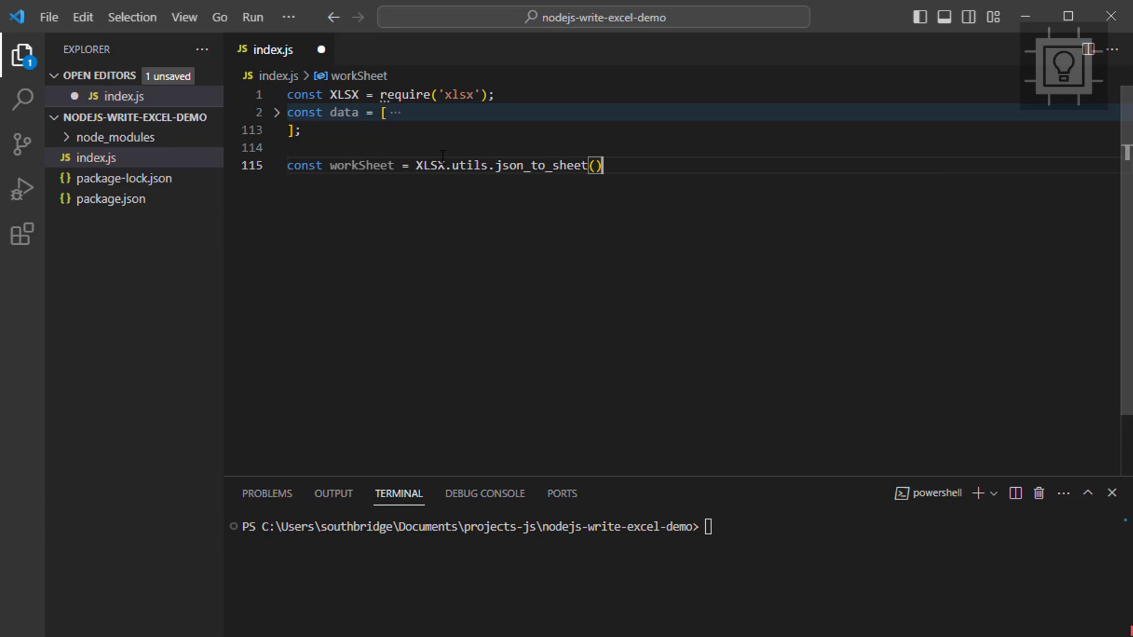
{"action": "type", "text": "data);"}
{"action": "type", "text": "const workBook = XLSX.util"}
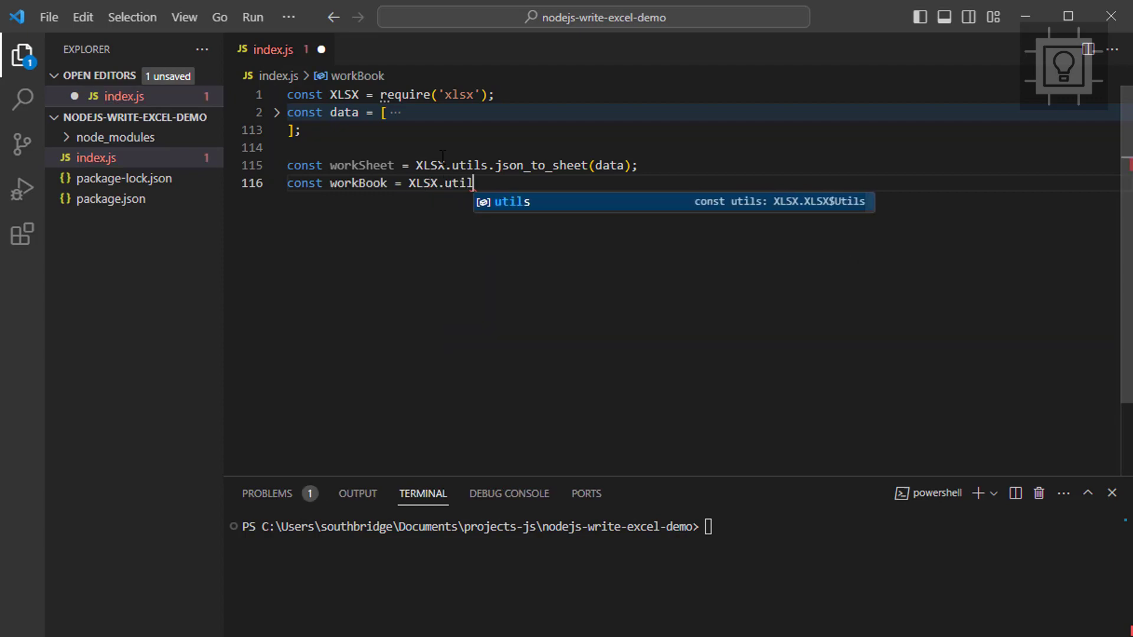
Create a new workbook, append the worksheet as 'Sheet 1', and write sample.xlsx.
{"action": "type", "text": "s.book_new();"}
{"action": "type", "text": "XLSX.utils.book_append_sheet(workBook, workSheet);"}
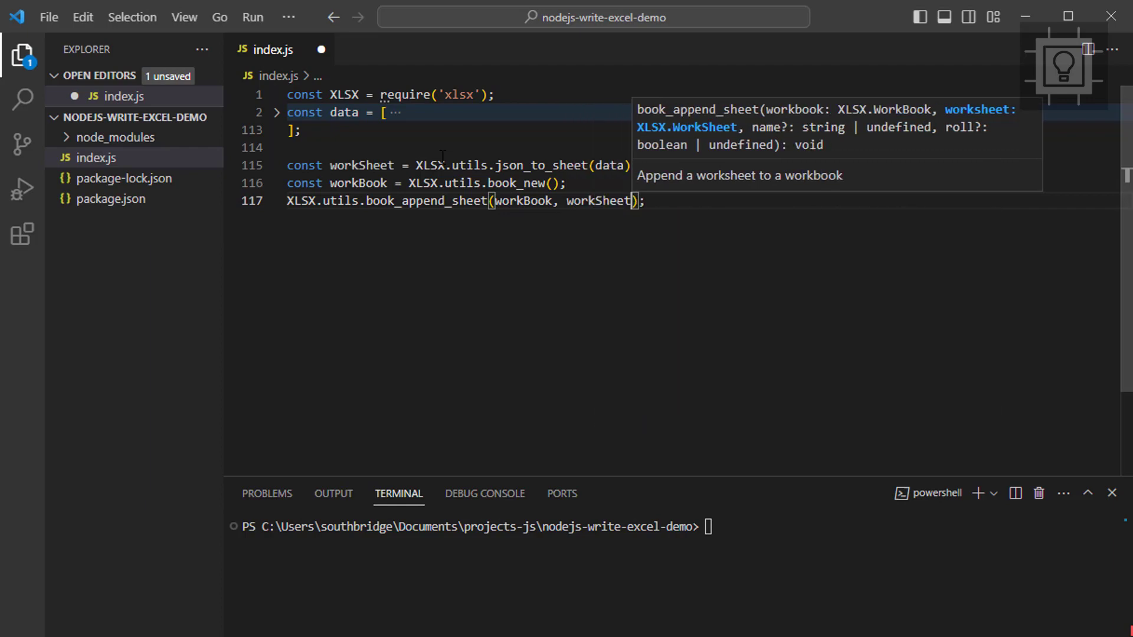
{"action": "type", "text": ", \"Sheet \""}
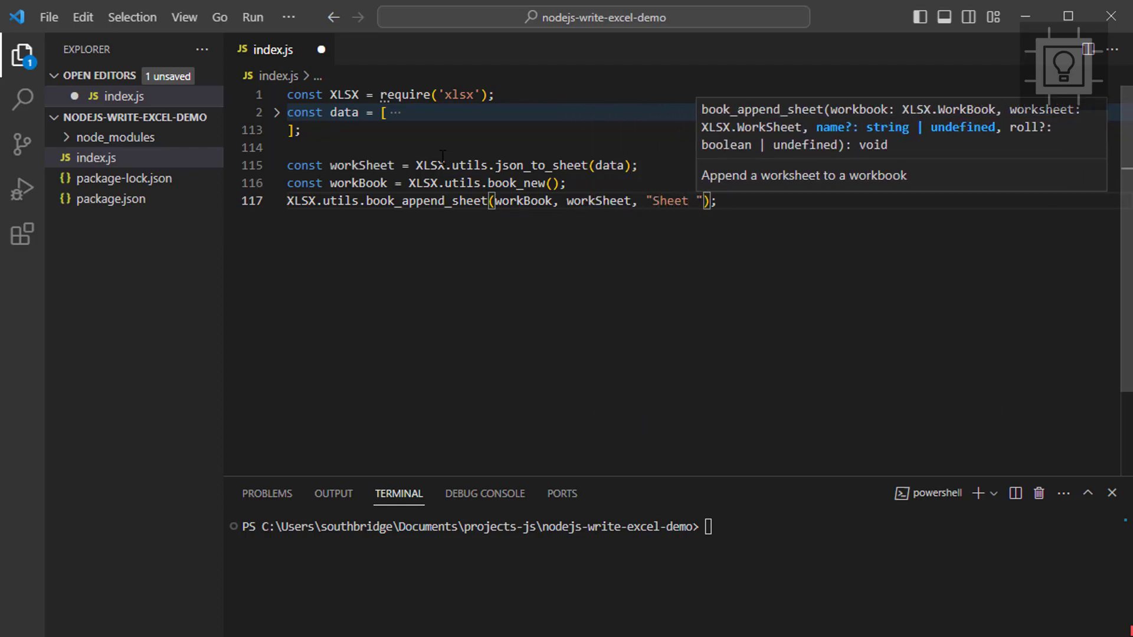
{"action": "type", "text": "1\");"}
{"action": "type", "text": "XLSX.writeFile"}
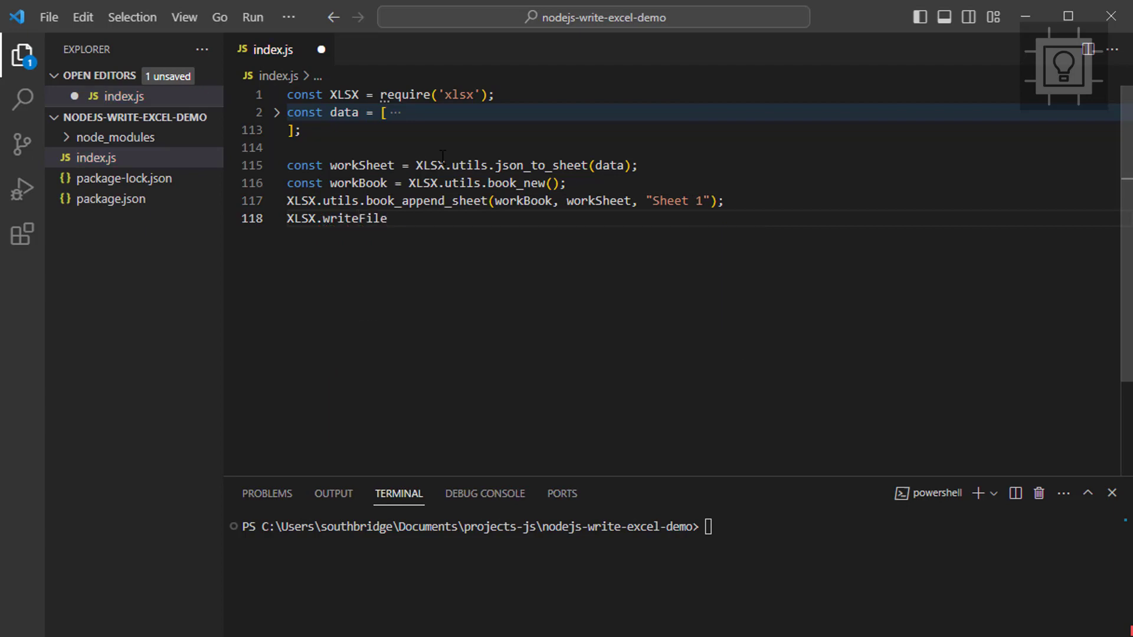
{"action": "type", "text": "(workBook);"}
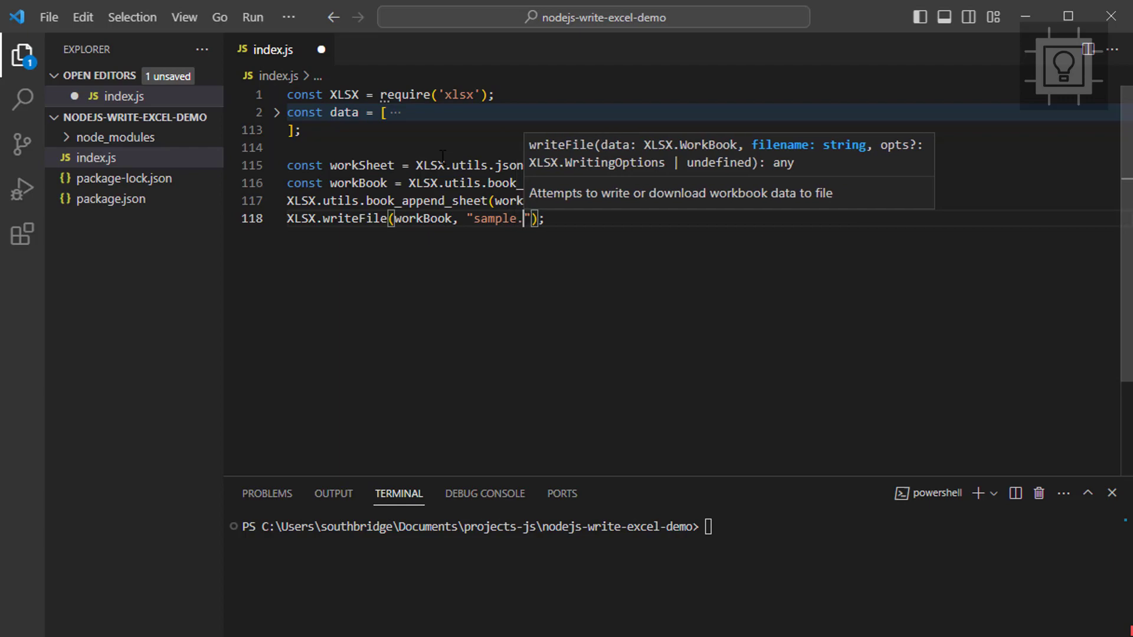
{"action": "type", "text": "xlsx"}
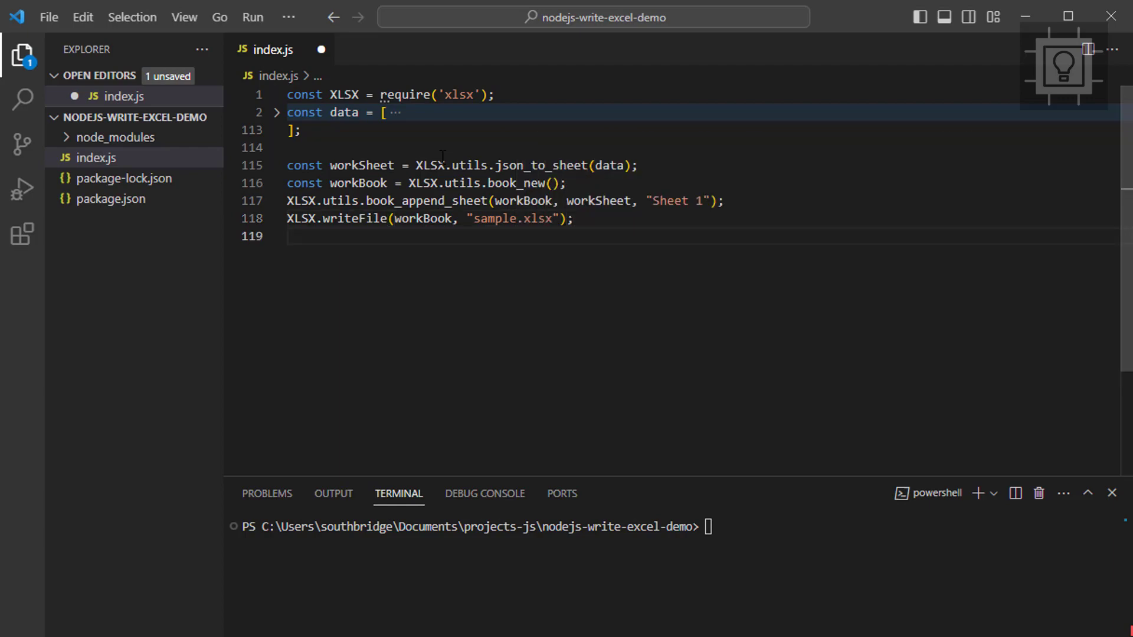
Save index.js, run node index.js, and open the generated sample.xlsx.
{"action": "key", "text": "ctrl+s"}
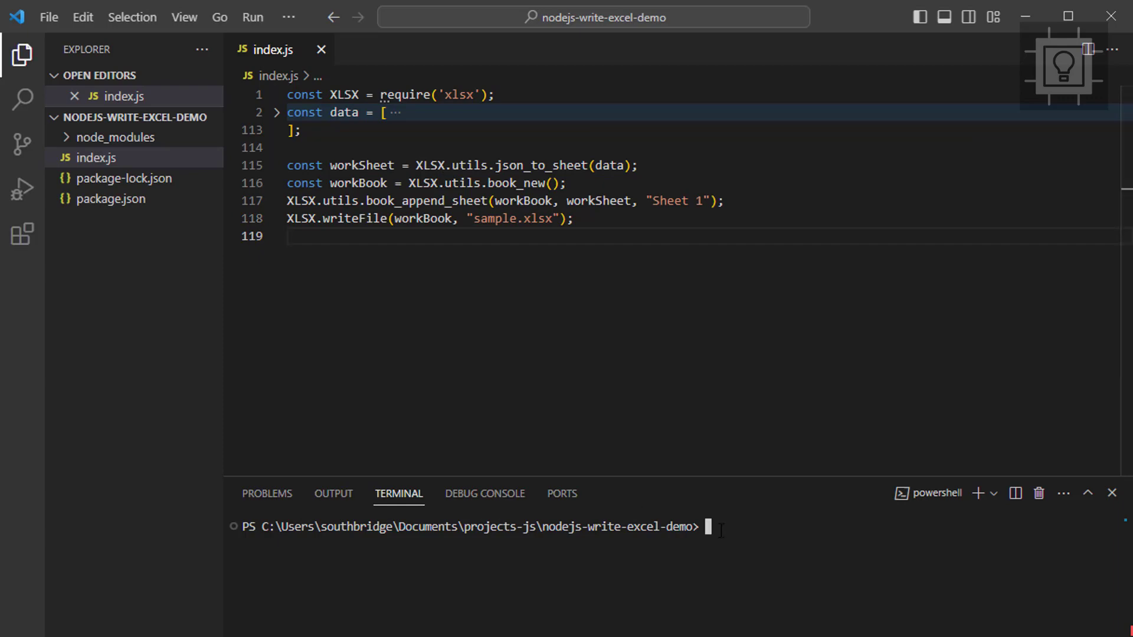
{"action": "type", "text": "node index.js"}
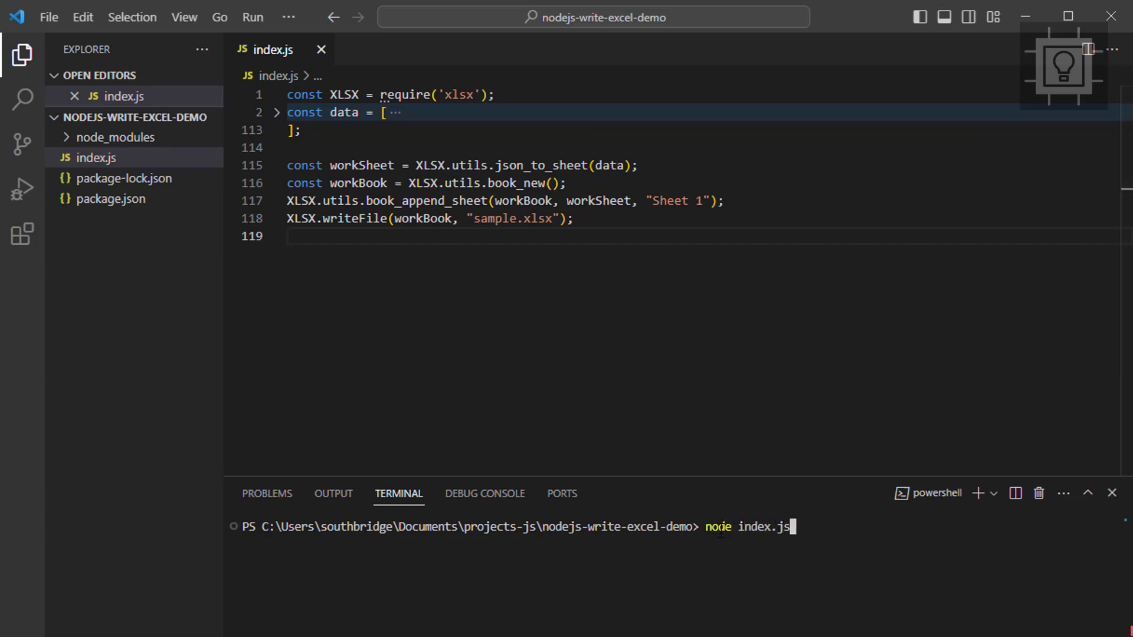
{"action": "key", "text": "Return"}
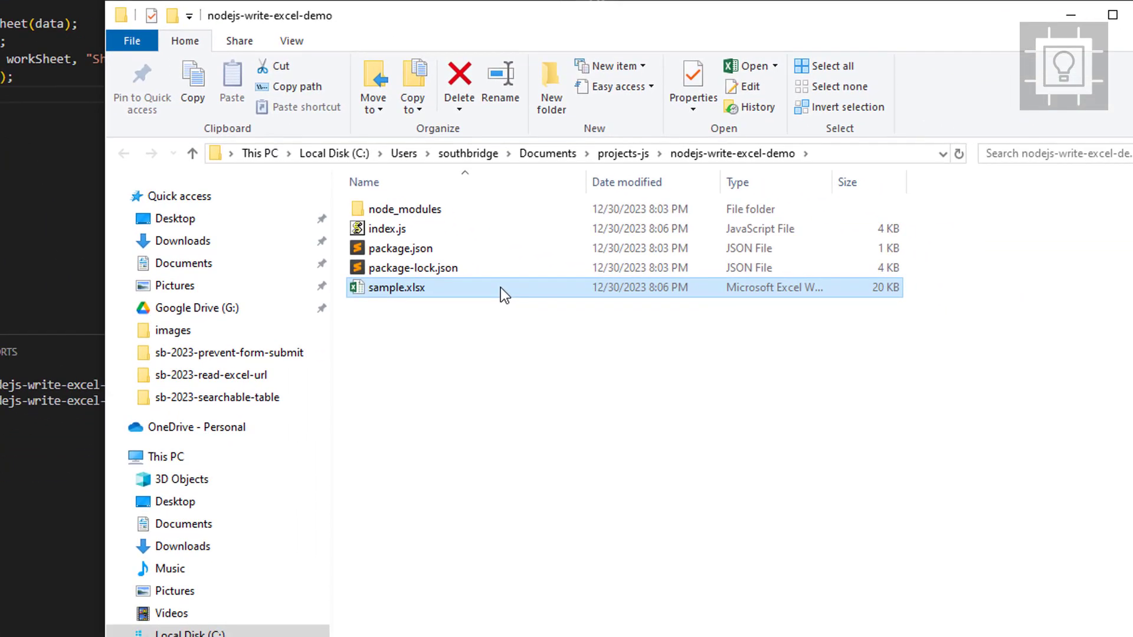
{"action": "double_click", "coordinate": [395, 287]}
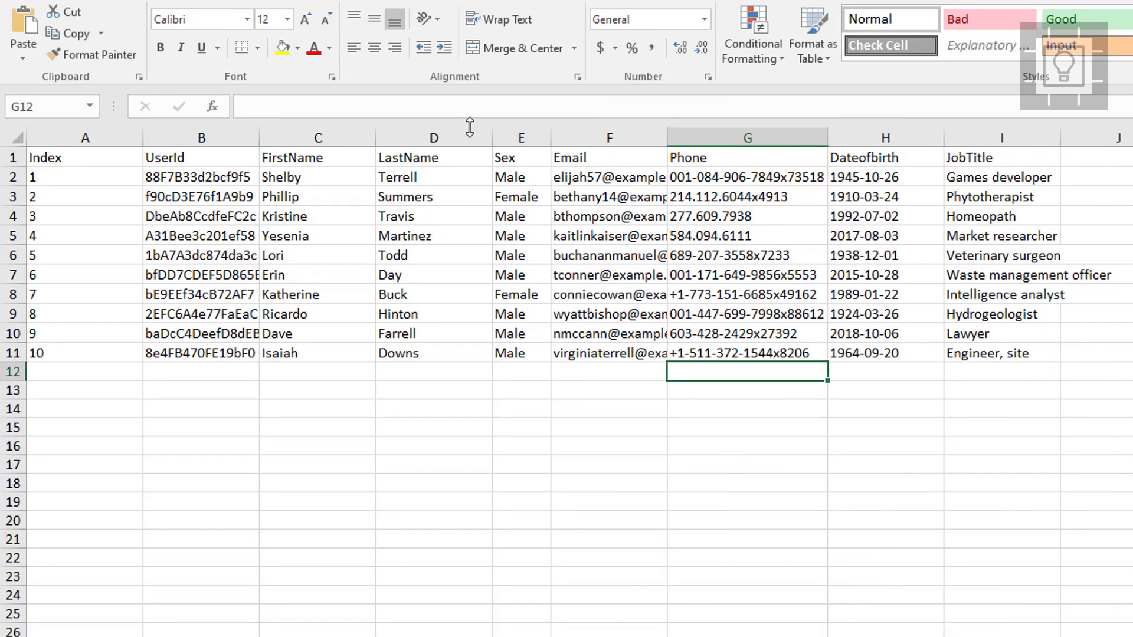
Resize column A of the user data table to fit its contents.
{"action": "left_click_drag", "start_coordinate": [141, 137], "coordinate": [119, 137]}
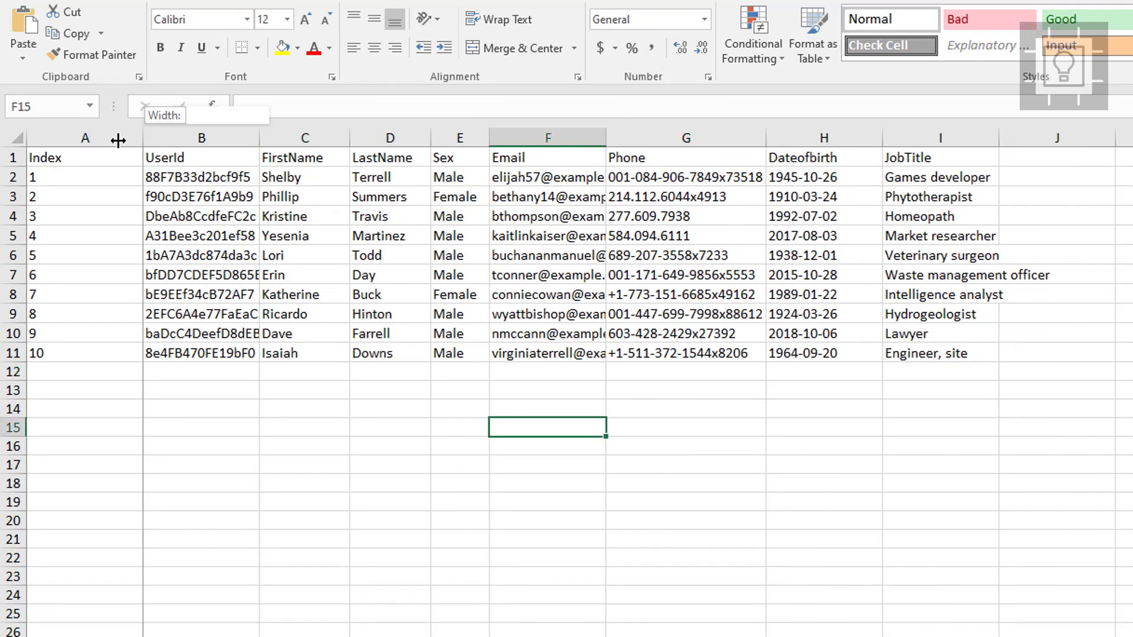